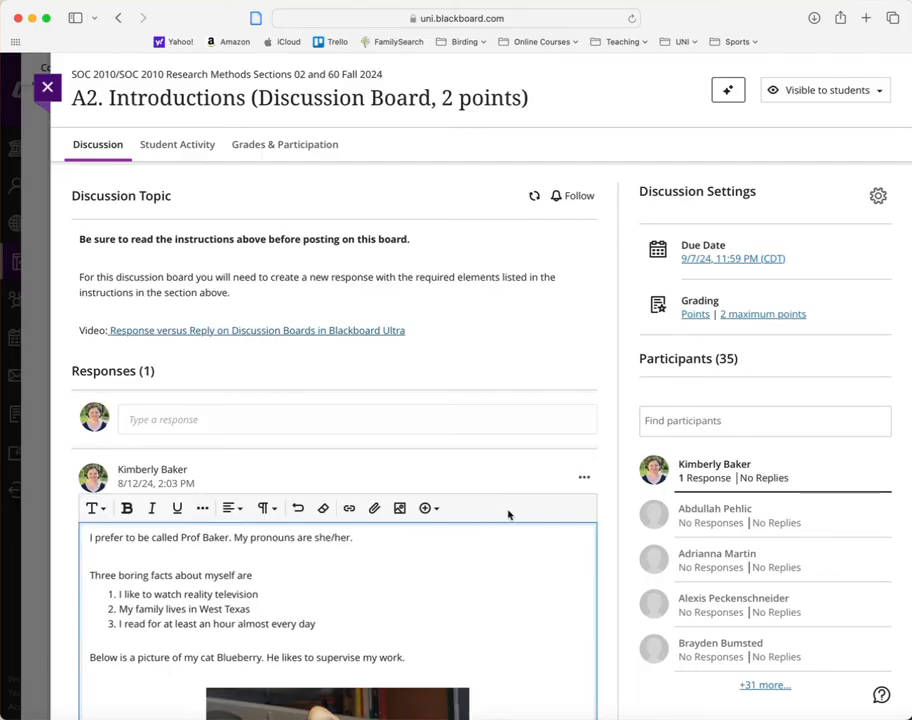
- Abandon a new image insert and add the line 'Below is a picture of my cat Blueberry. He likes to supervise my work.'
scroll("down", 3)
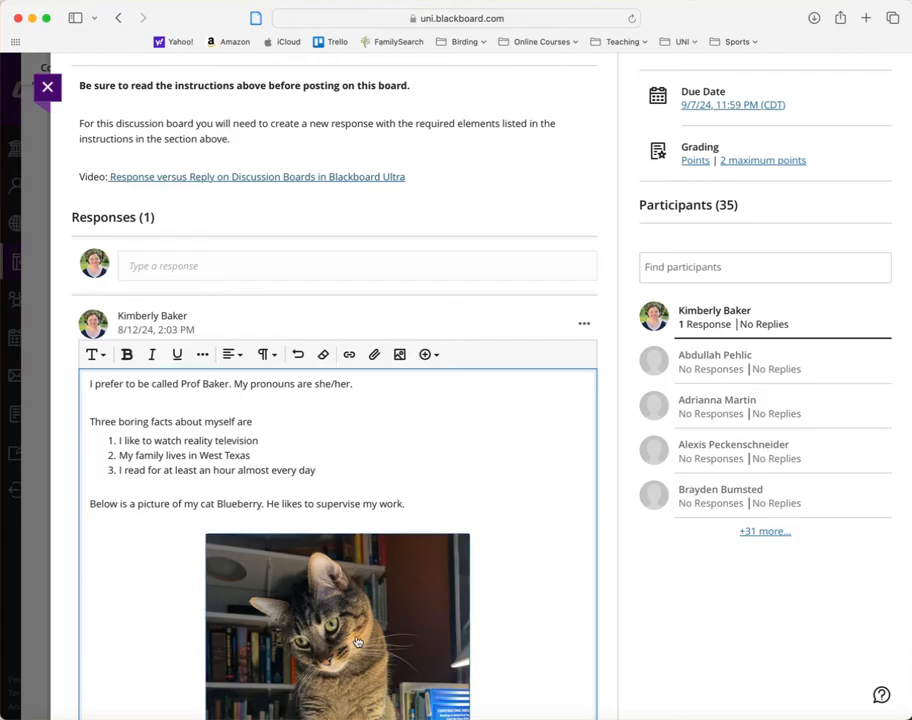
mouse_move(399, 354)
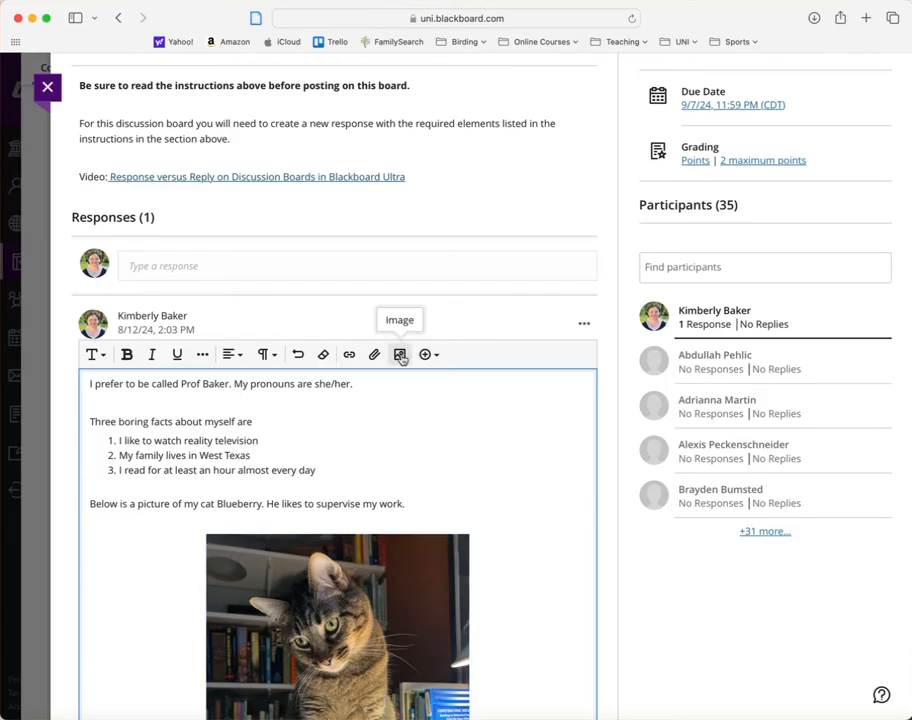
left_click(400, 354)
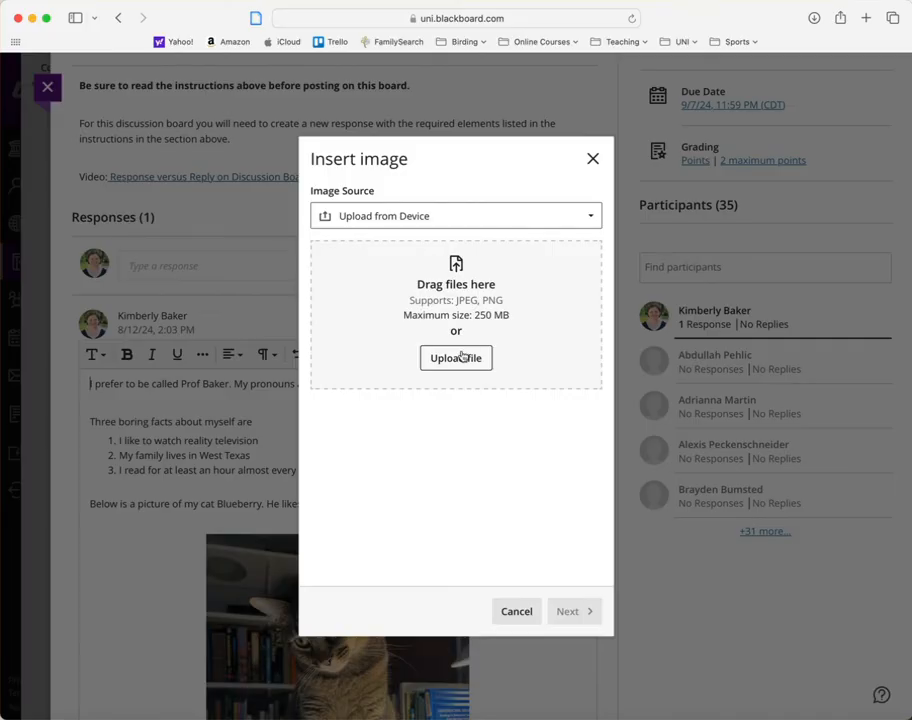
left_click(455, 215)
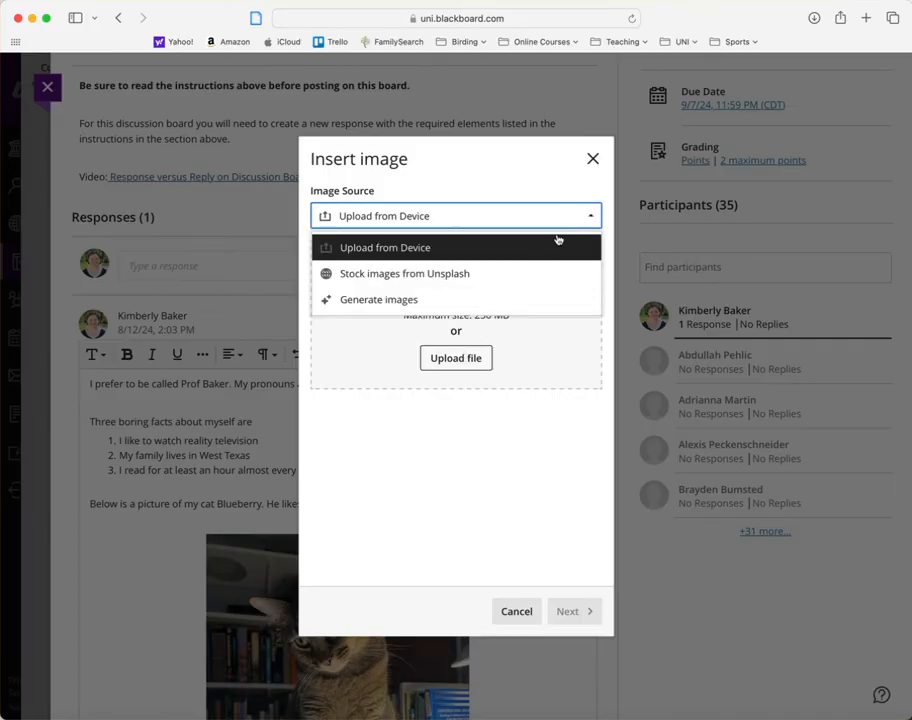
mouse_move(391, 299)
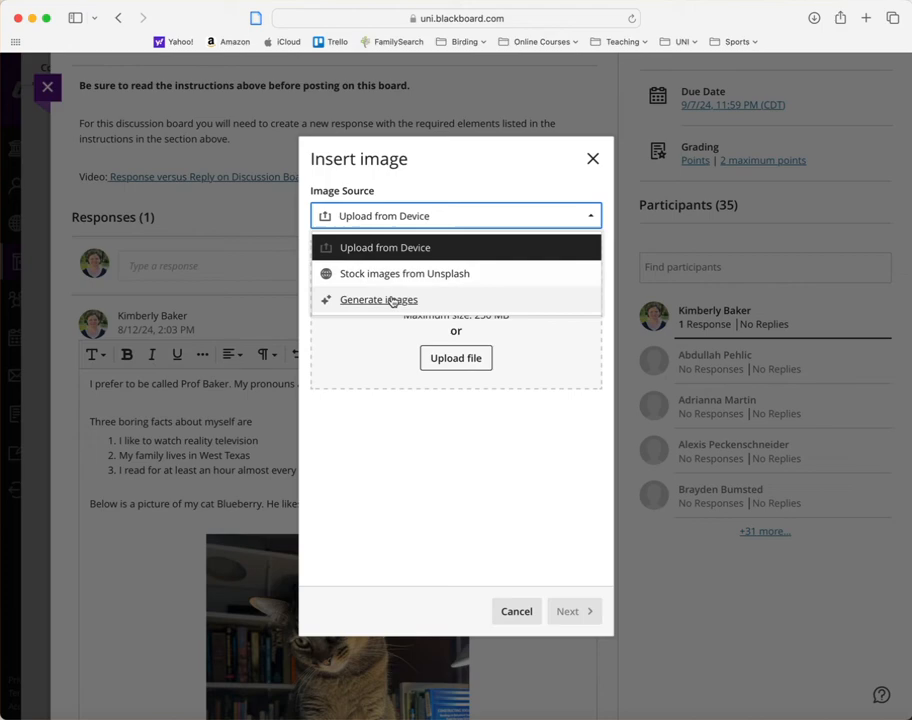
mouse_move(390, 305)
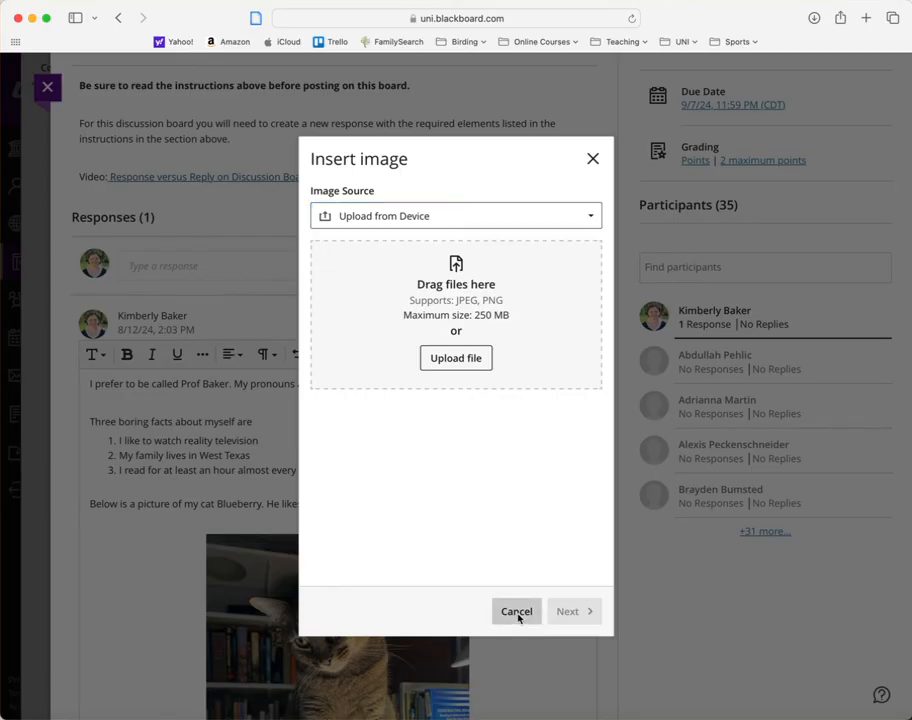
left_click(516, 611)
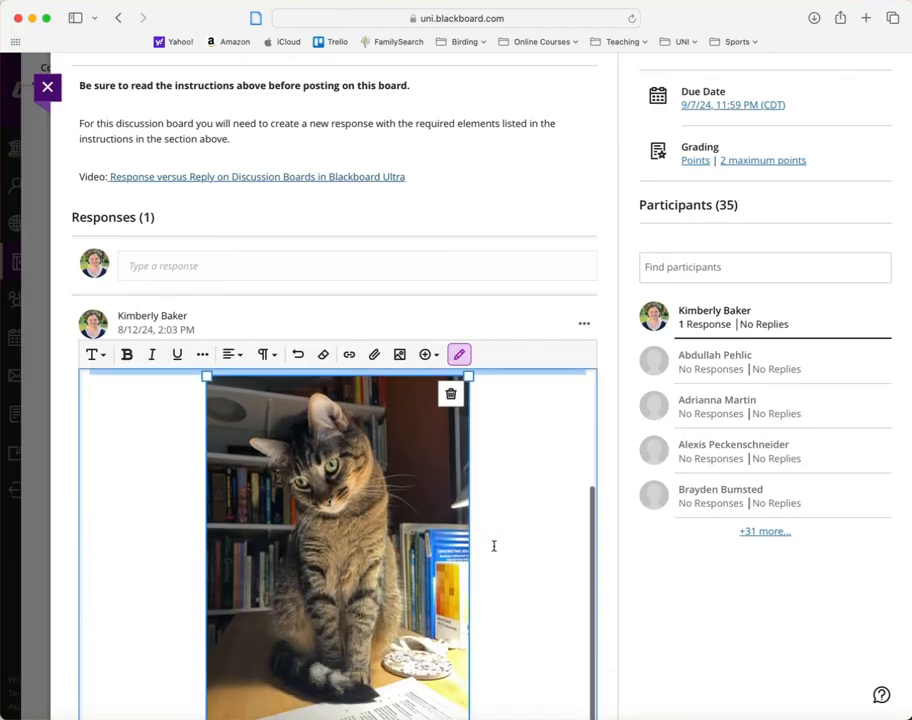
type("Below is a picture of my cat Blueberry. He likes to supervise my work.")
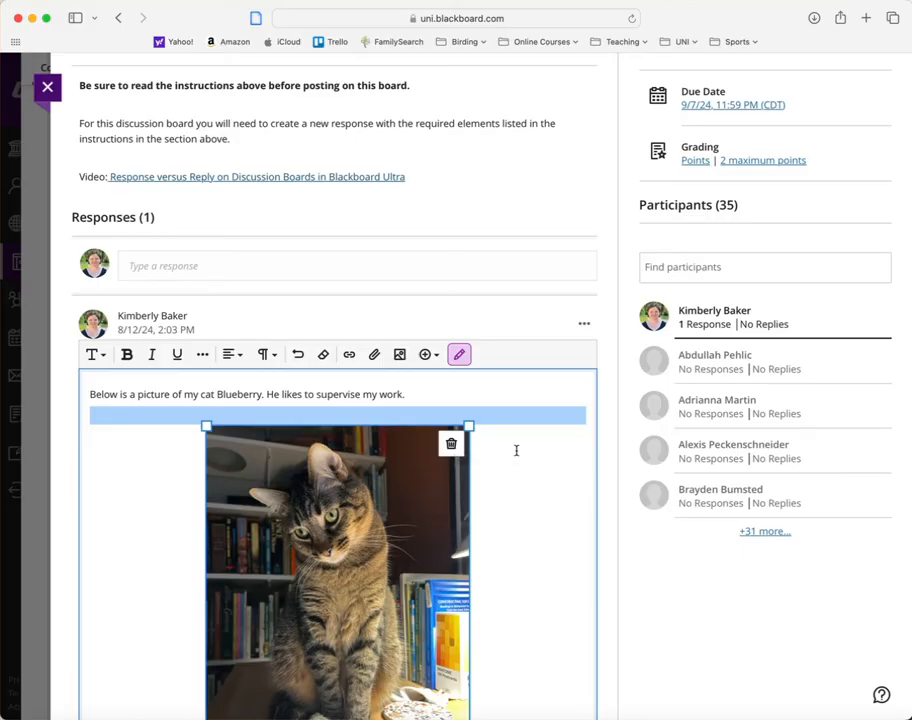
scroll("down", 3)
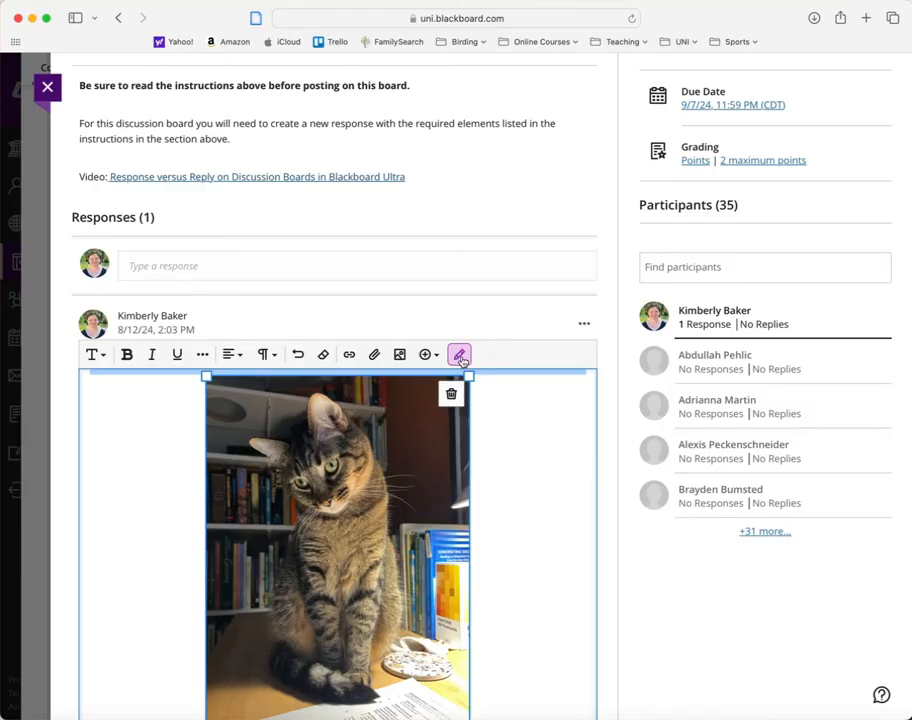
- Rename the cat photo 'Blueberry - My cat', set matching alt text, and save
left_click(459, 355)
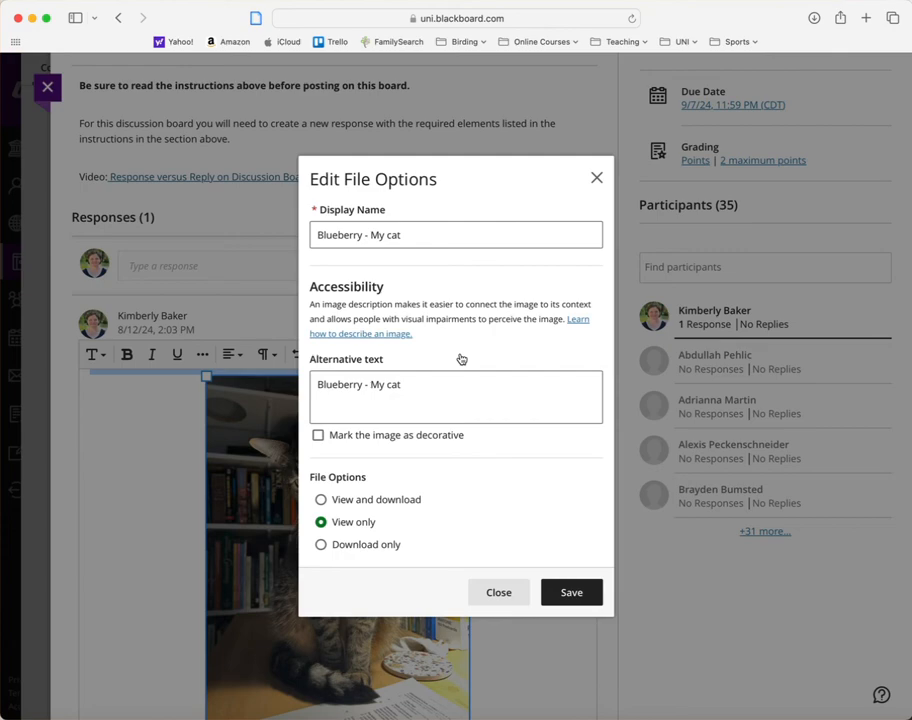
mouse_move(333, 221)
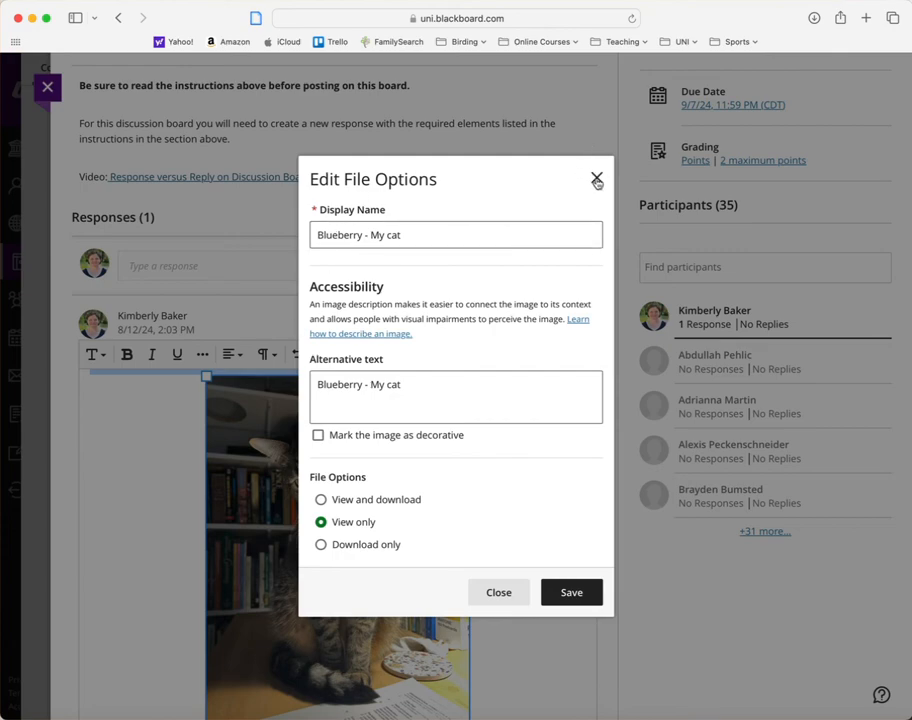
left_click(456, 234)
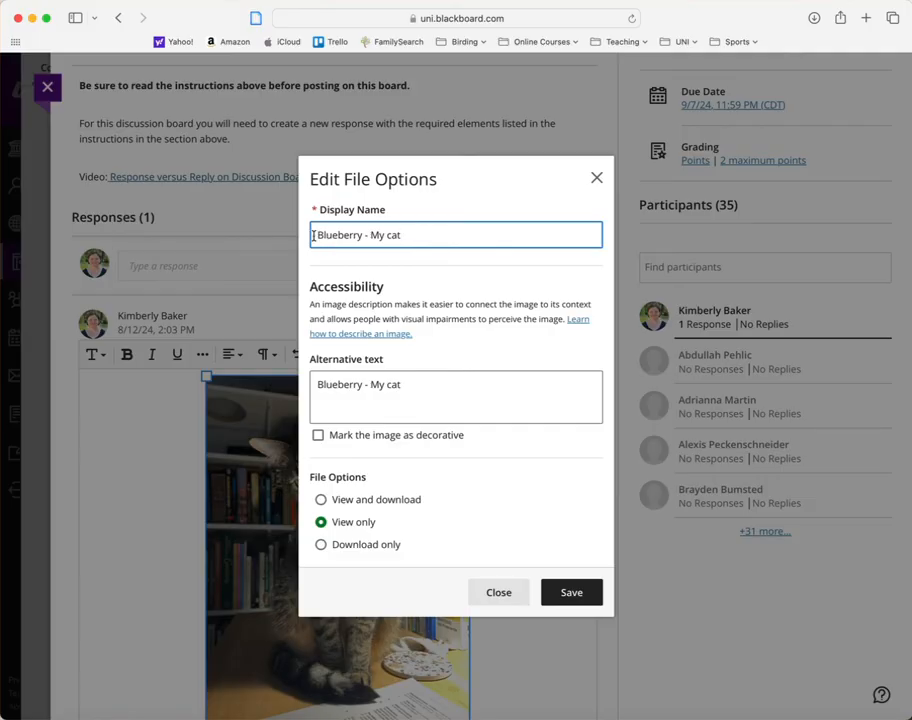
triple_click(380, 234)
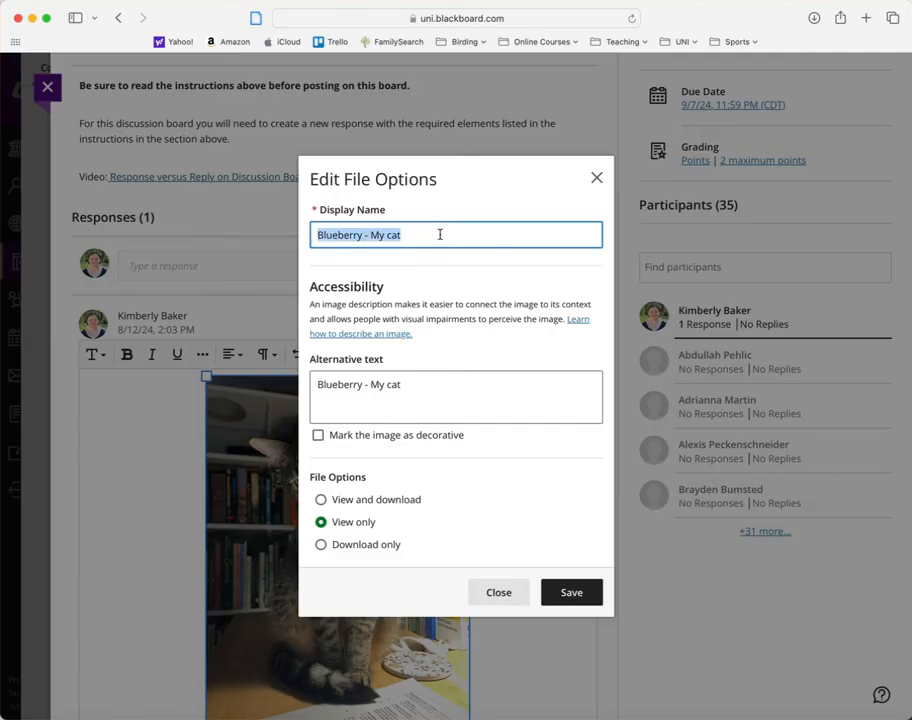
left_click(456, 390)
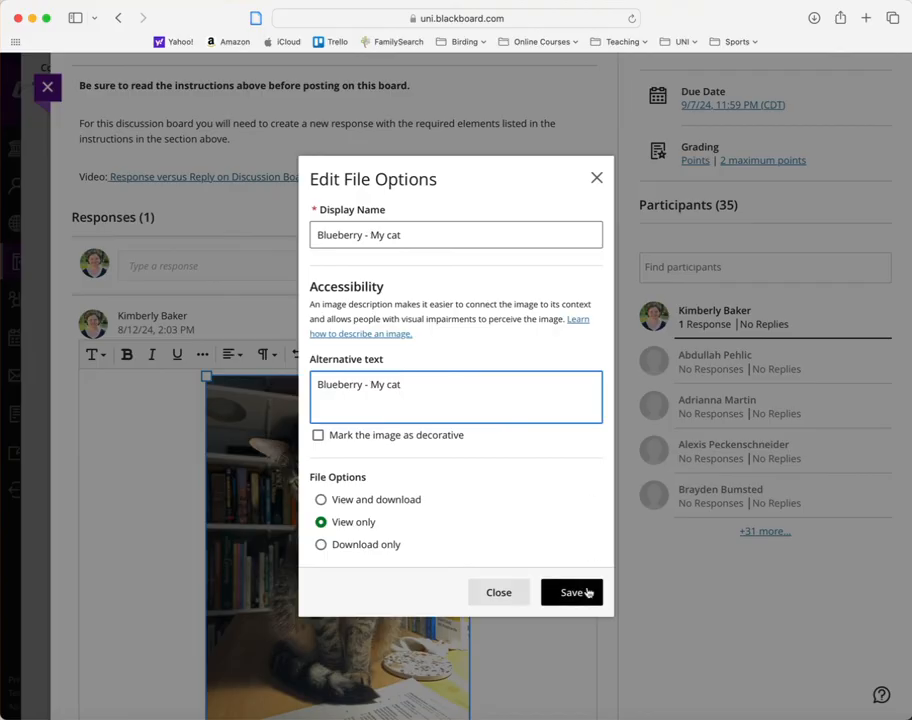
left_click(571, 592)
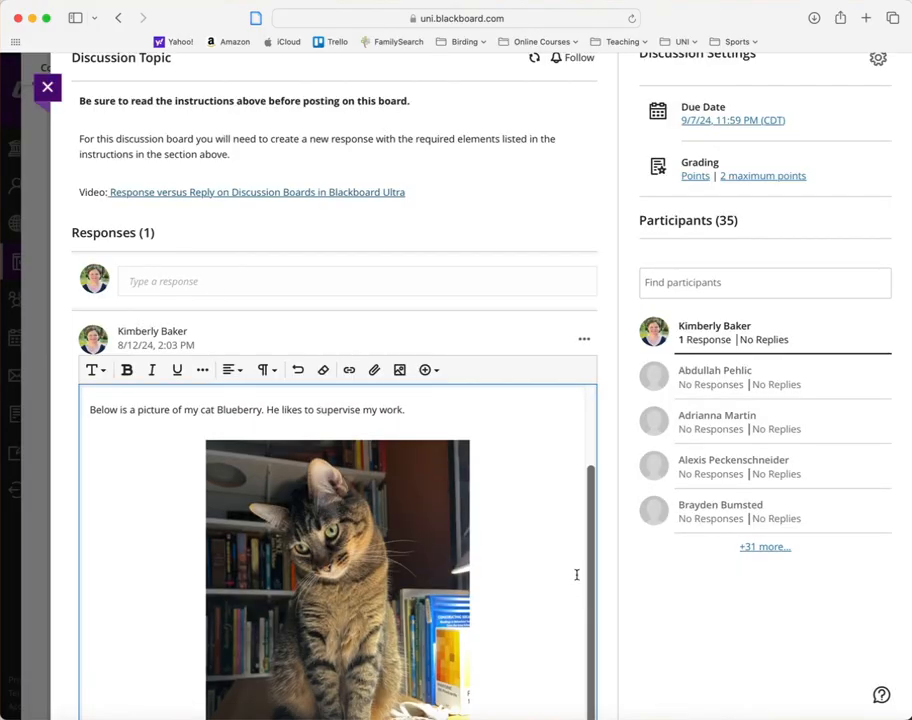
- Save the edited discussion post with its intro, three facts and Blueberry photo
scroll("down", 3)
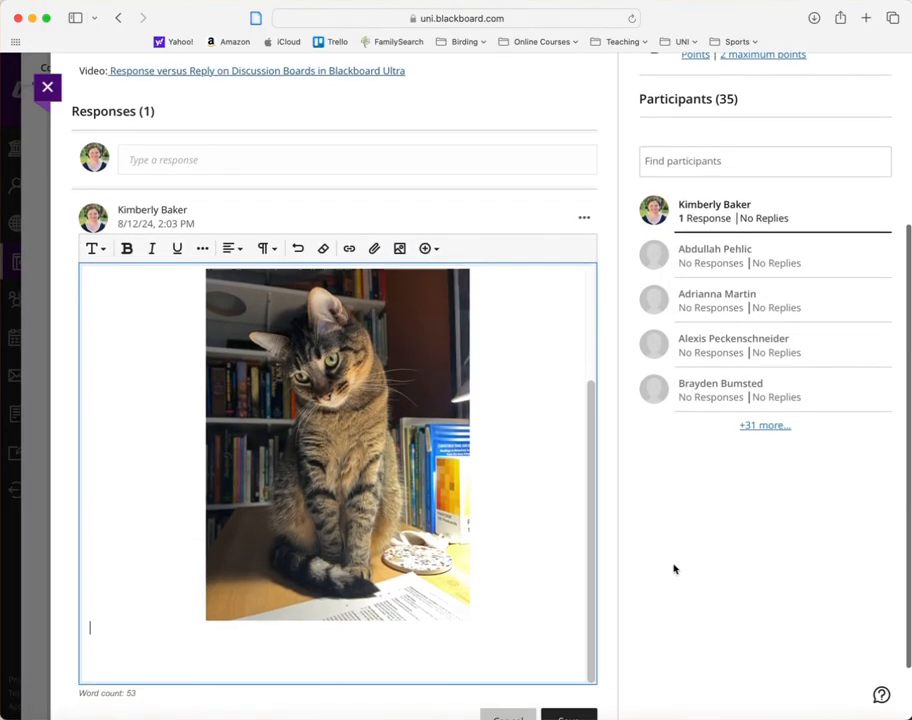
scroll("down", 3)
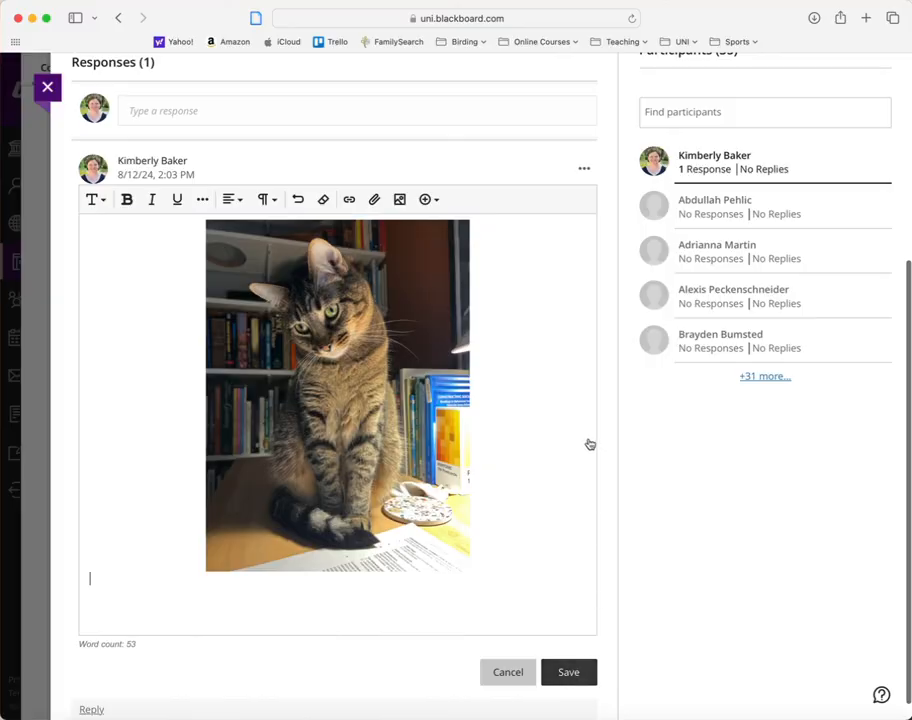
left_click(568, 671)
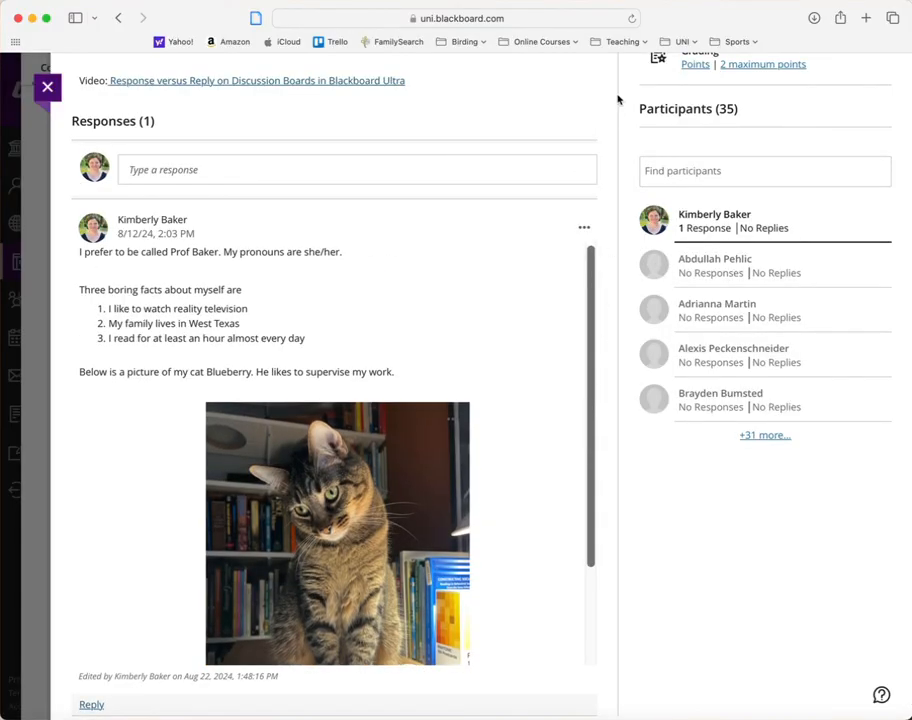